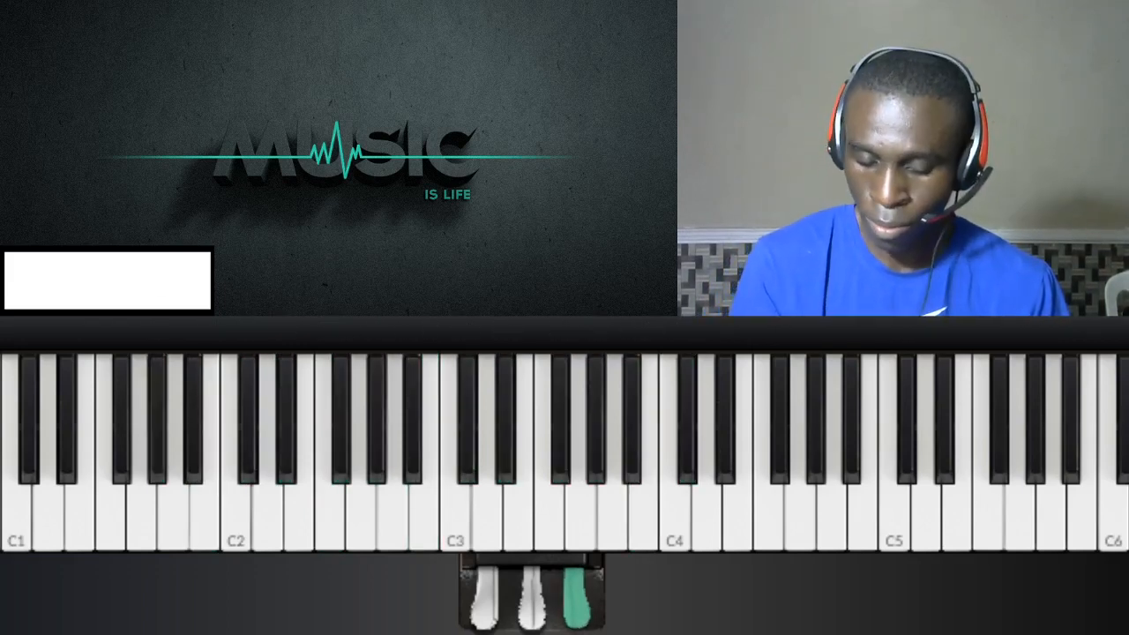
- Play the G♭1 bass note on the on-screen keyboard with the sustain pedal held
{"action": "left_click", "coordinate": [119, 423]}
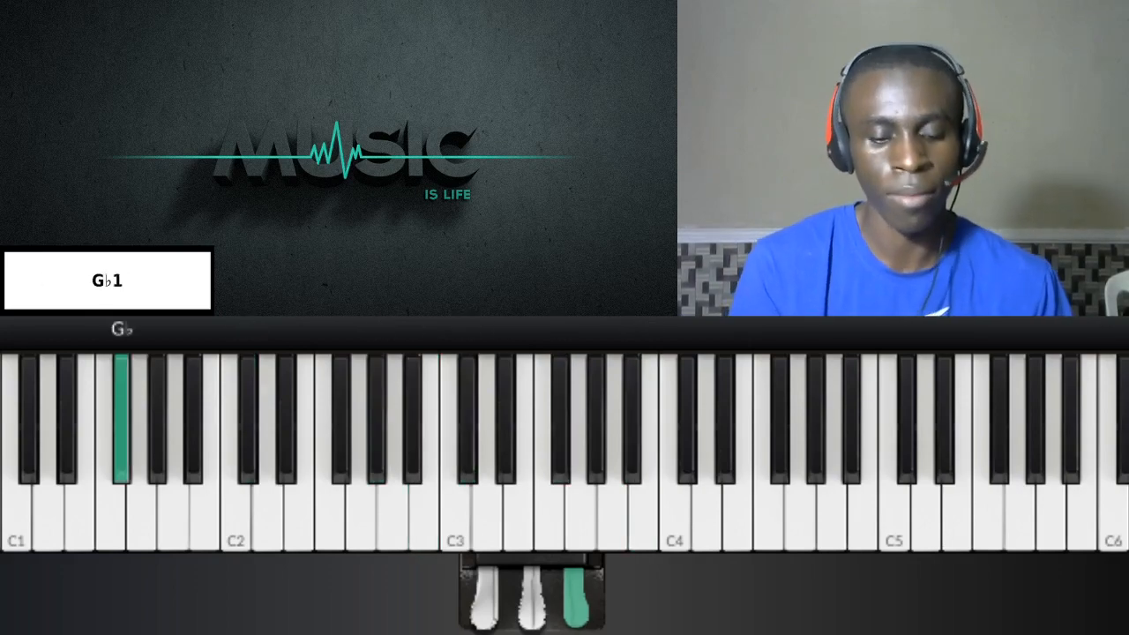